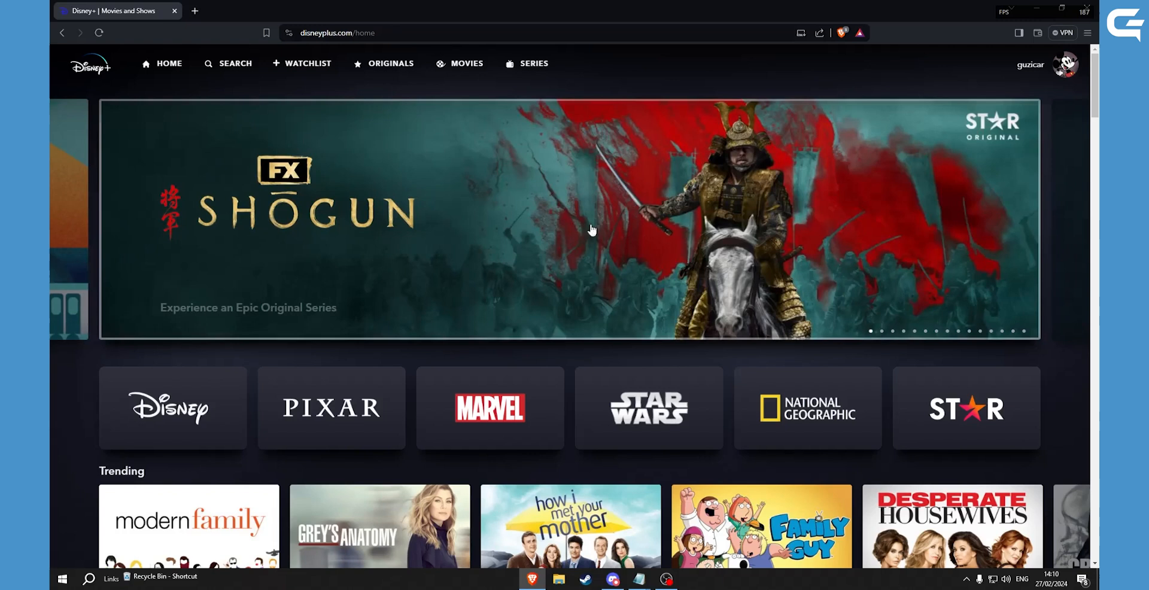
Step: Join the Lobby voice channel, then dismiss the Screen Share picker without streaming
left_click(611, 579)
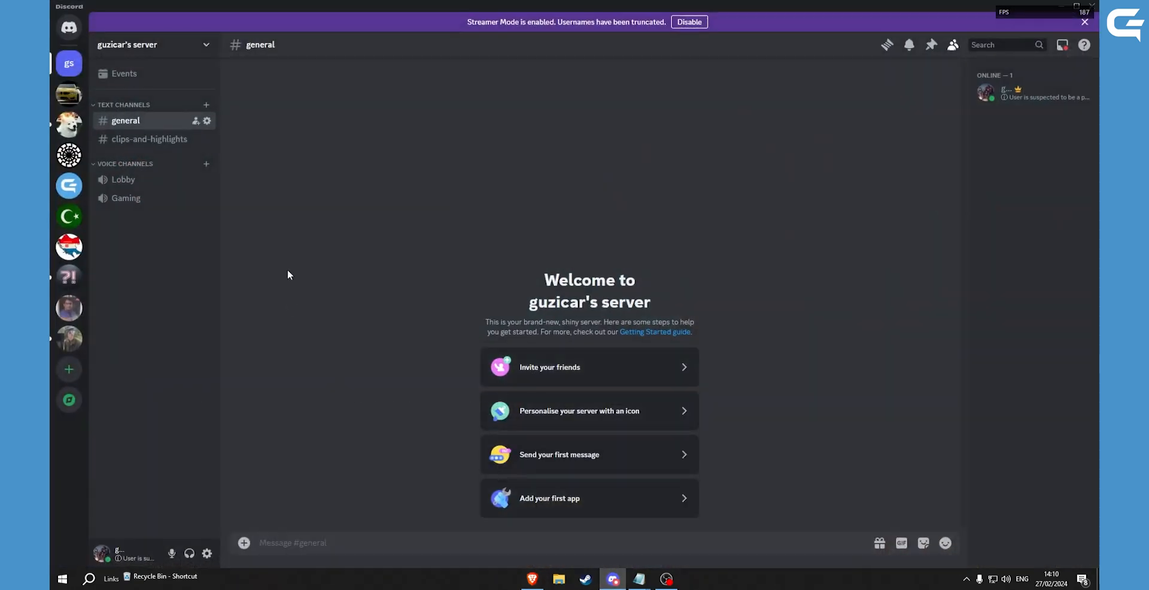
mouse_move(167, 160)
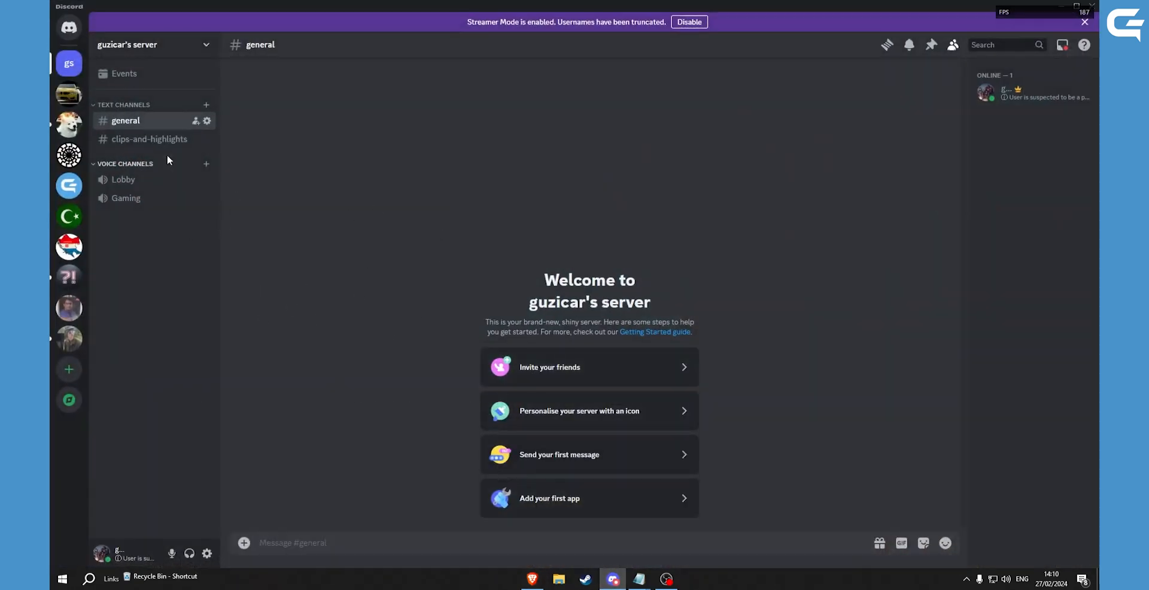
left_click(123, 179)
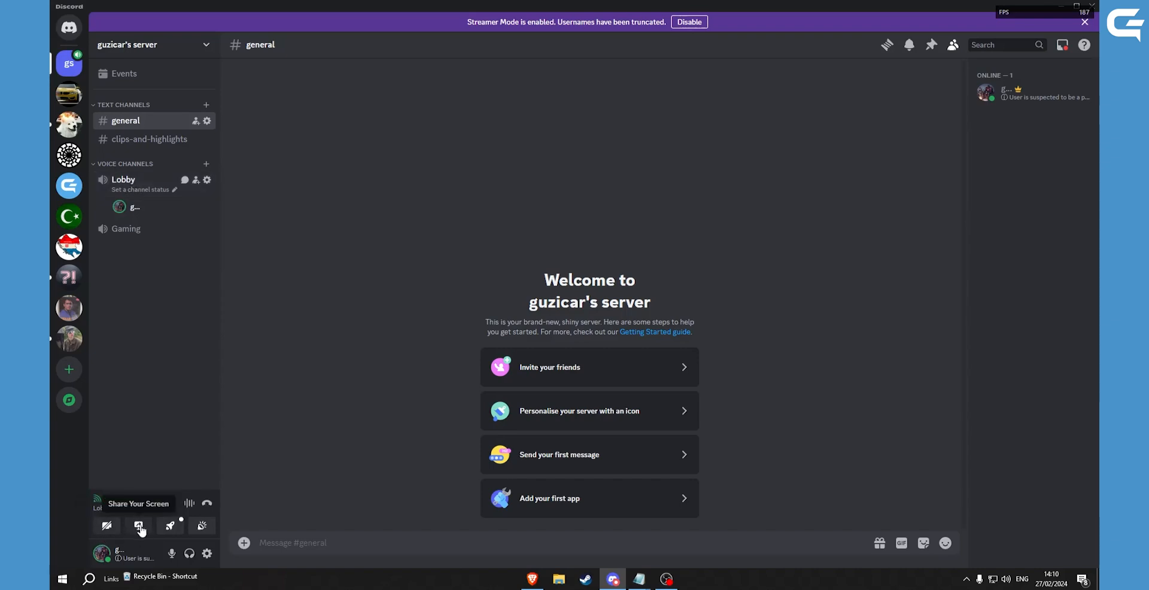
left_click(139, 509)
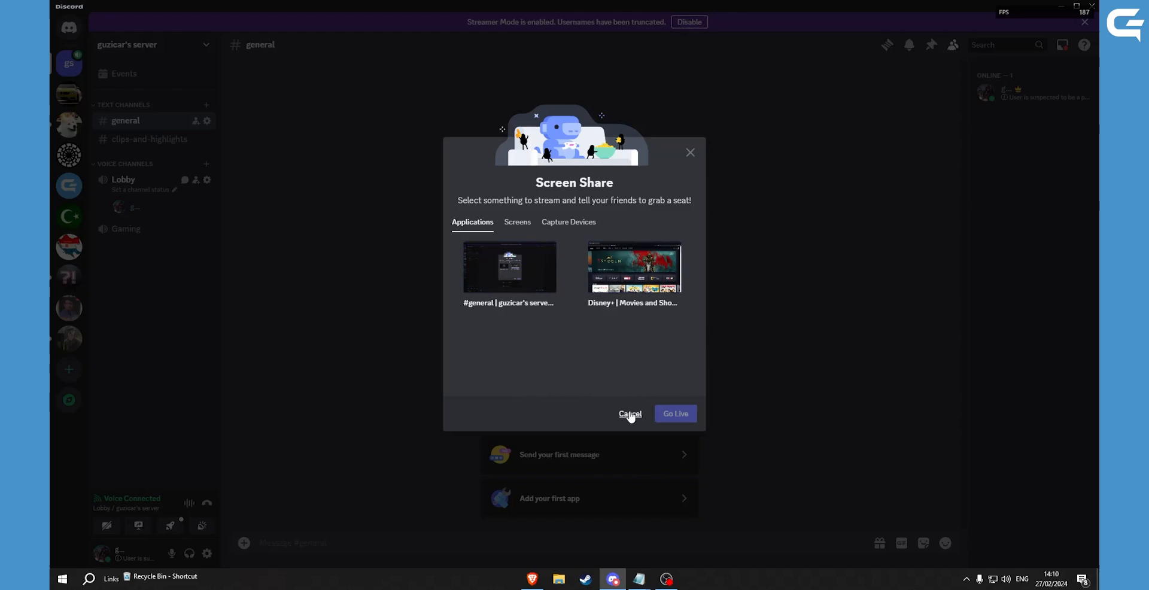
left_click(630, 413)
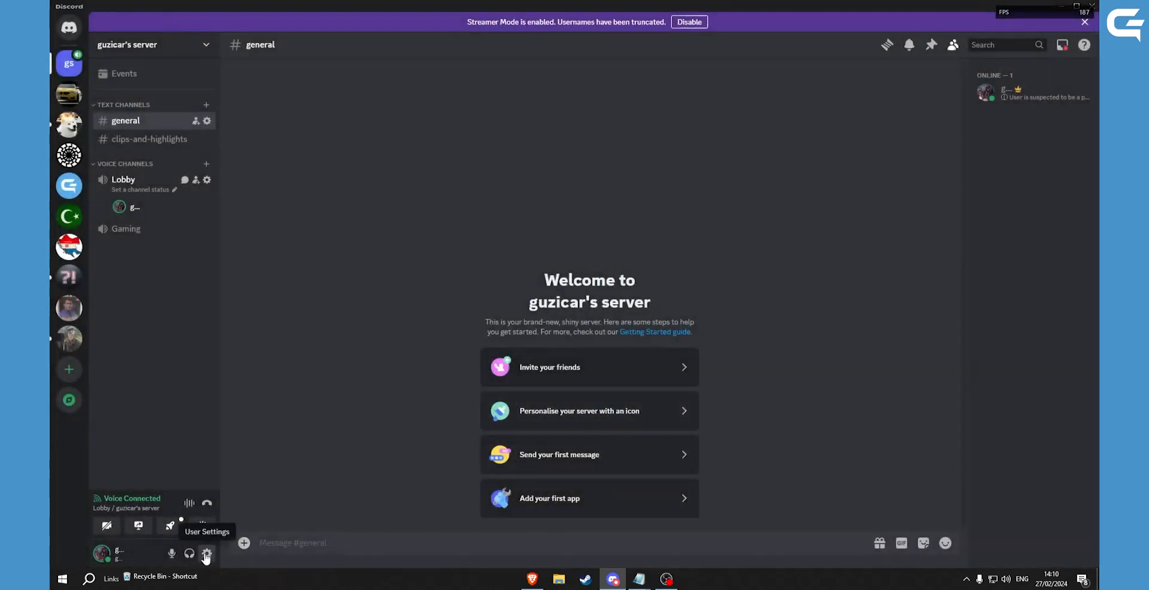
Step: In User Settings > Registered Games, add Brave so it shows as the game being played
left_click(206, 553)
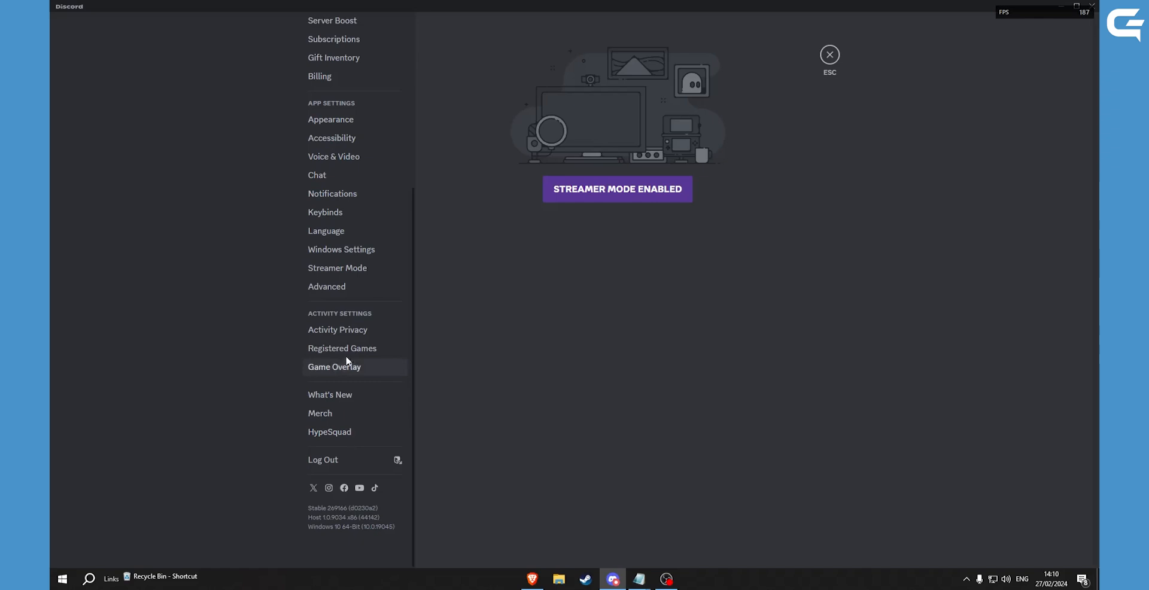
left_click(341, 348)
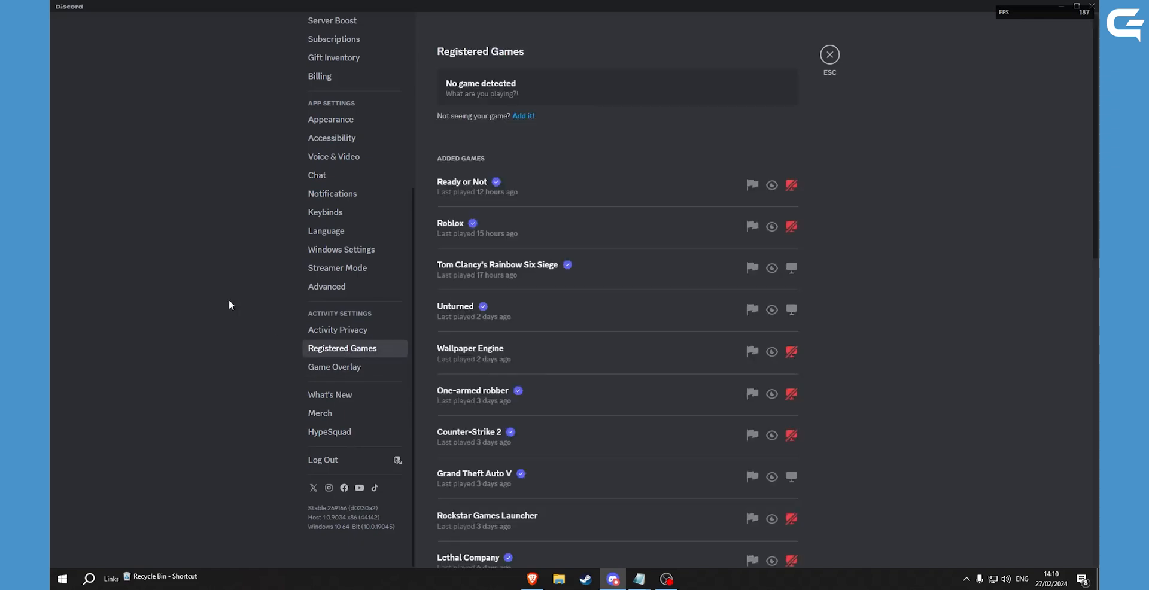
mouse_move(536, 123)
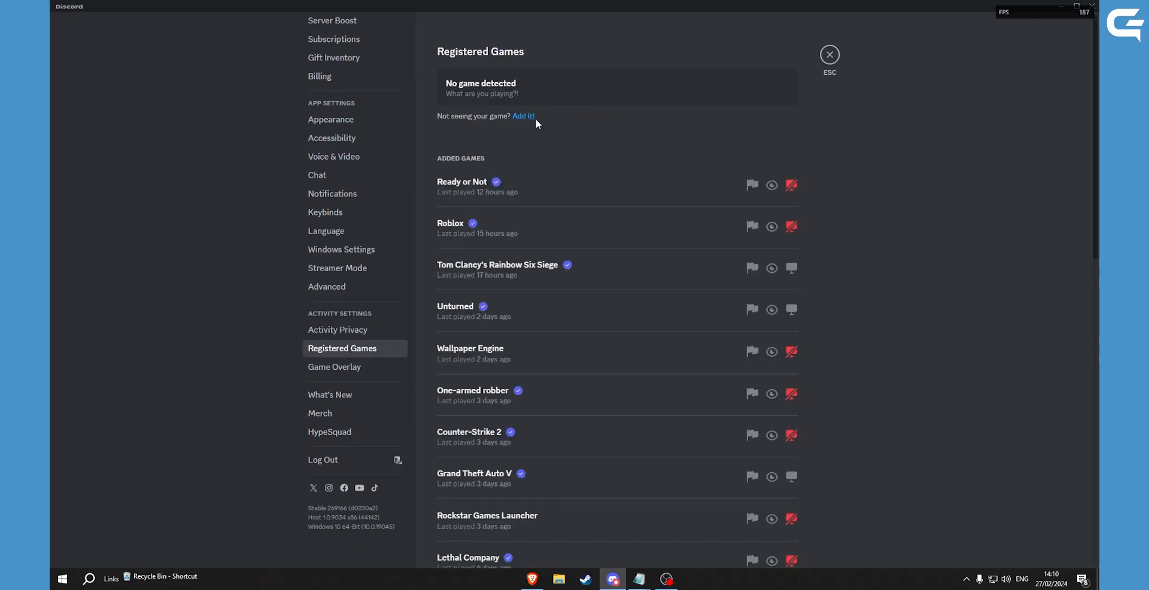
left_click(523, 116)
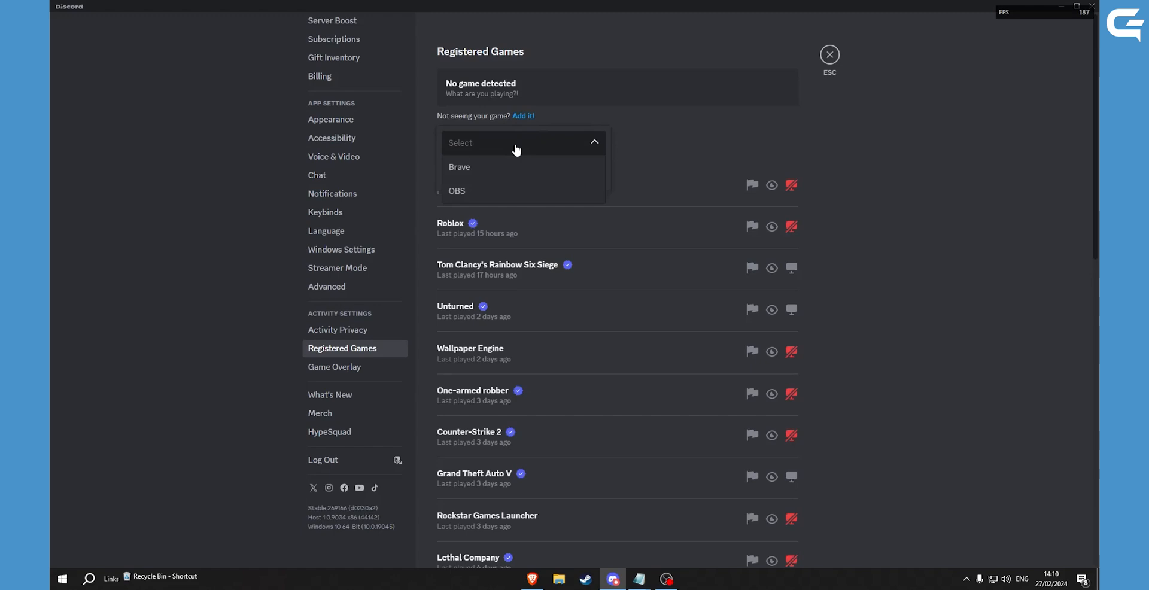
mouse_move(504, 166)
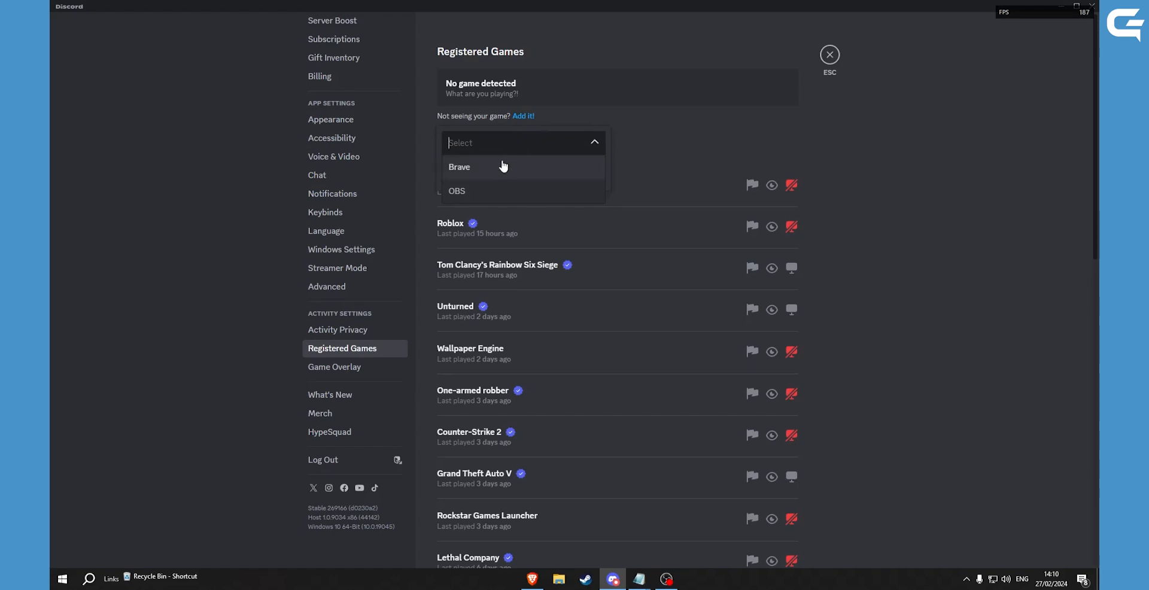
left_click(460, 168)
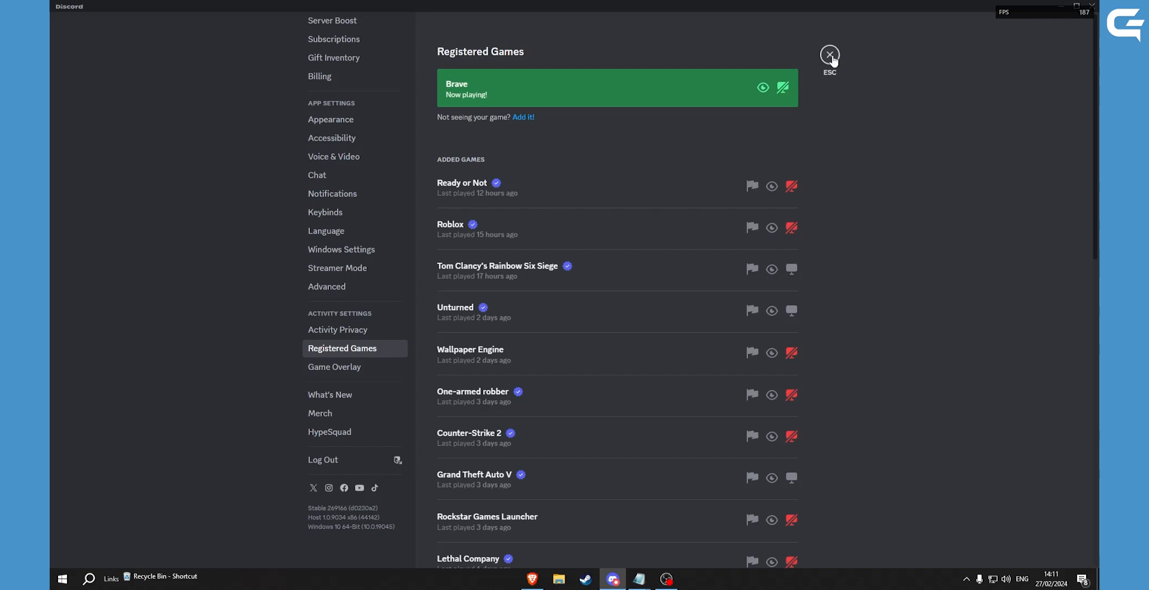
Step: Leave settings and start Stream Brave, bringing up the Screen Share dialog for Lobby
left_click(828, 55)
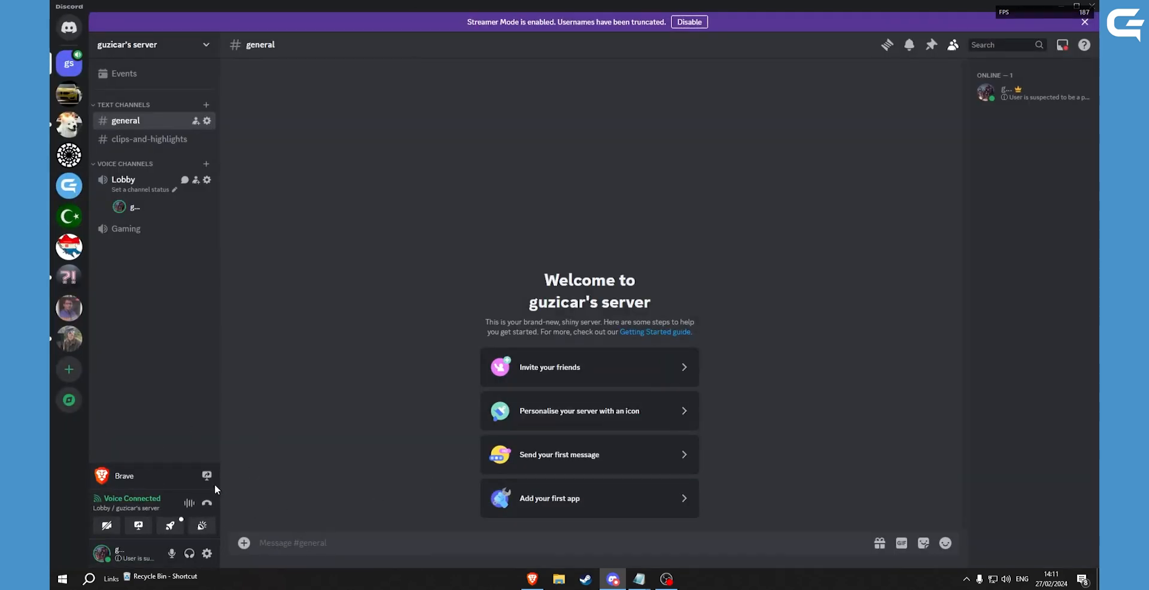
mouse_move(207, 475)
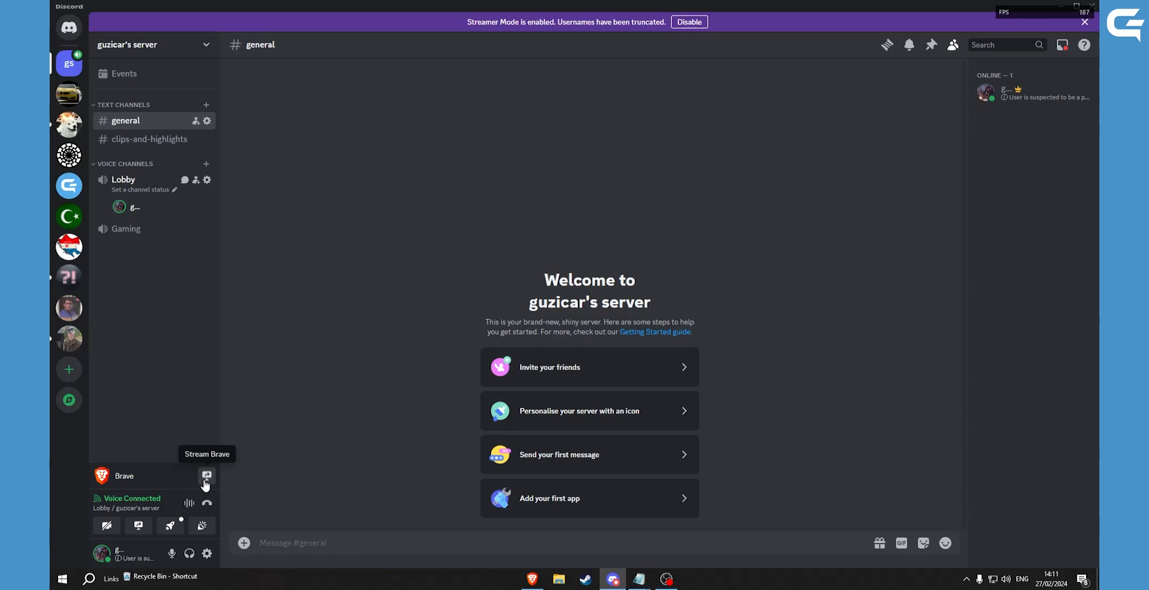
left_click(206, 475)
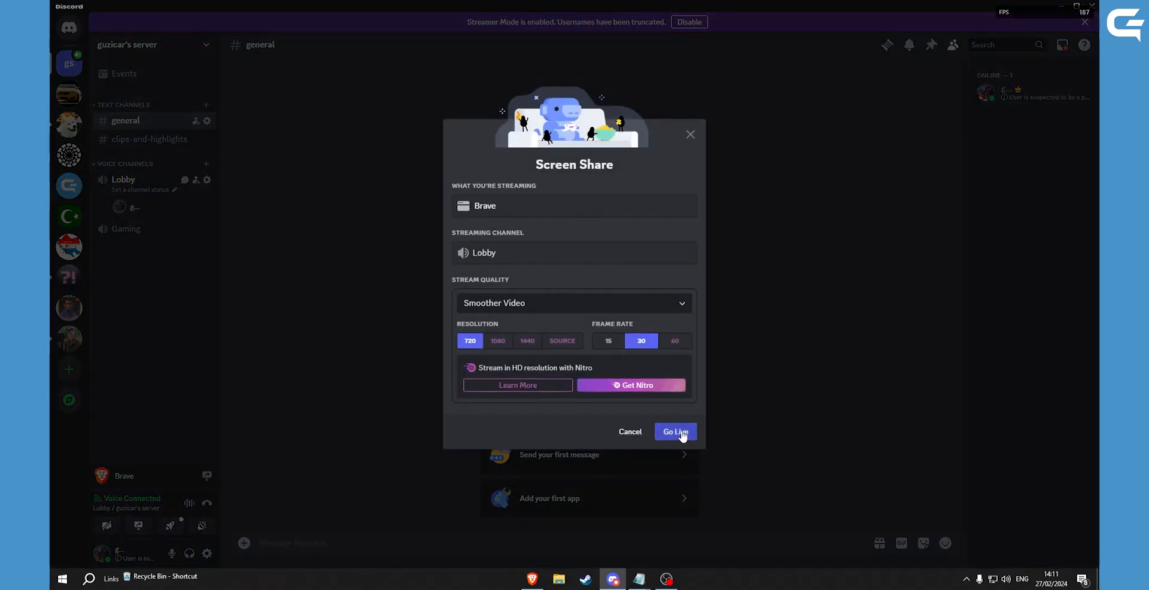